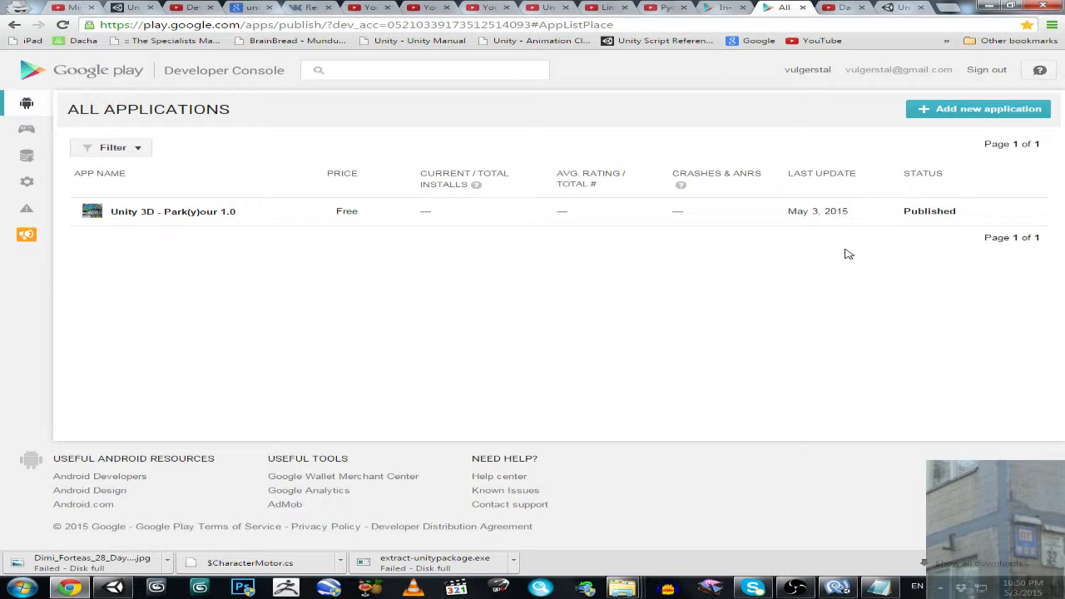
pyautogui.moveTo(801, 238)
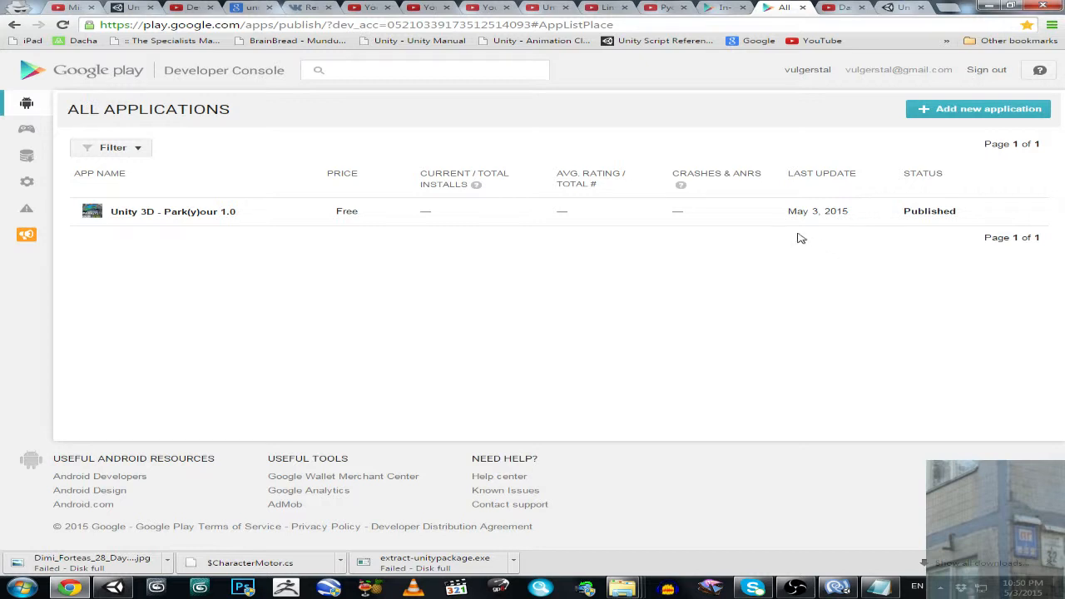
pyautogui.moveTo(755, 236)
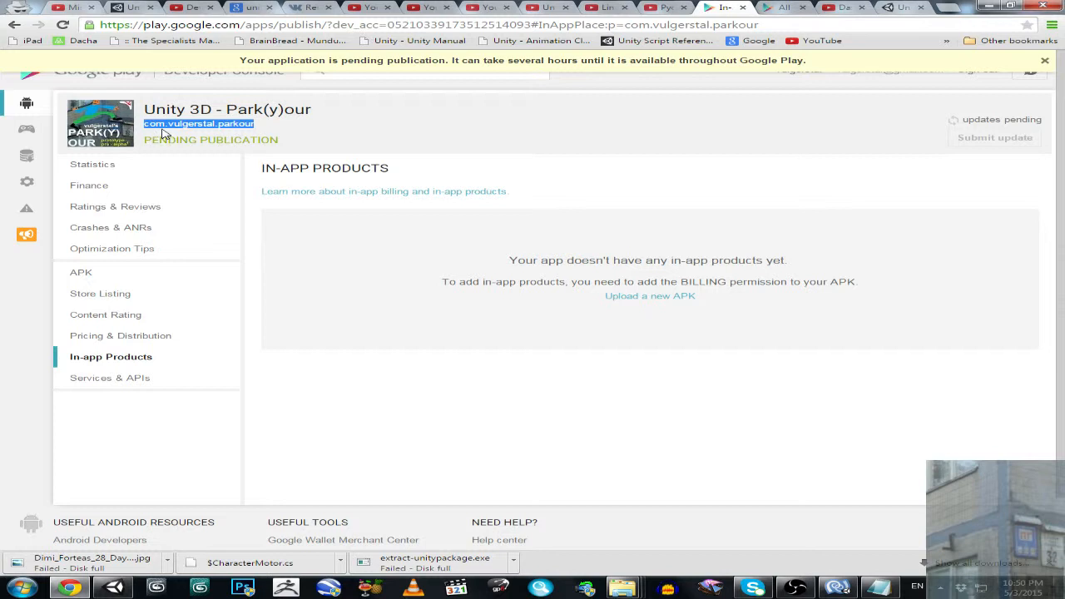
pyautogui.moveTo(231, 135)
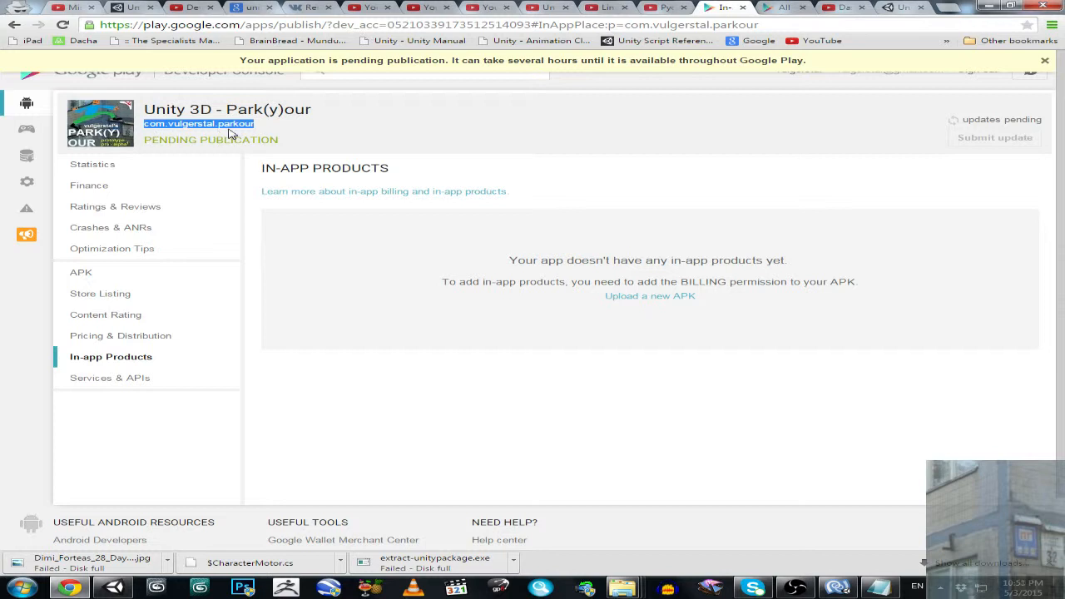
# Step: From the Unity Ads Games list, bring up the Park(y)our Android game overview (ID 36149)
pyautogui.click(898, 7)
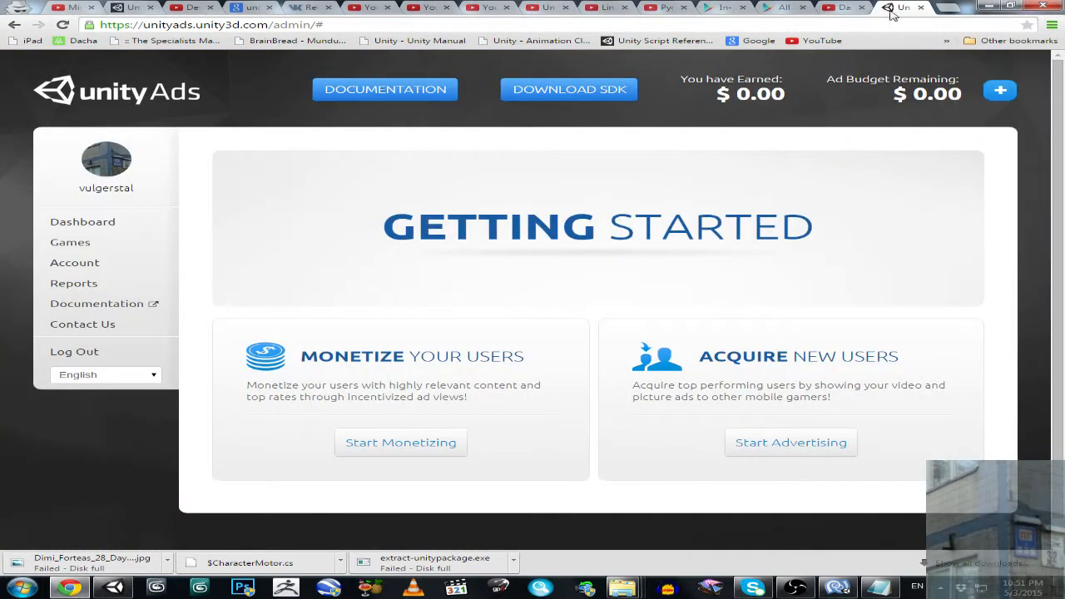
pyautogui.click(70, 243)
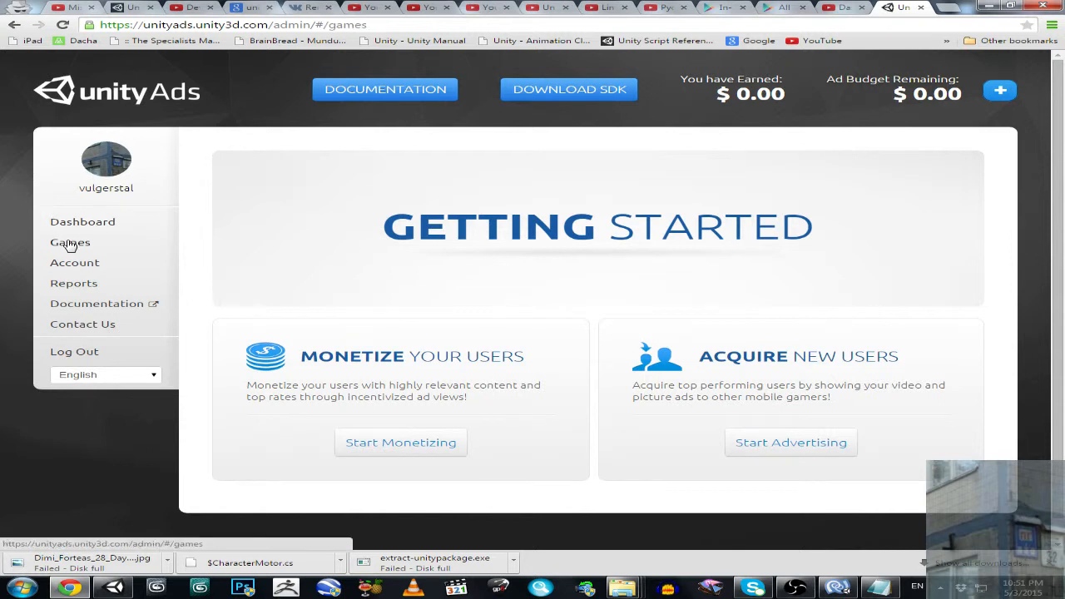
pyautogui.click(70, 243)
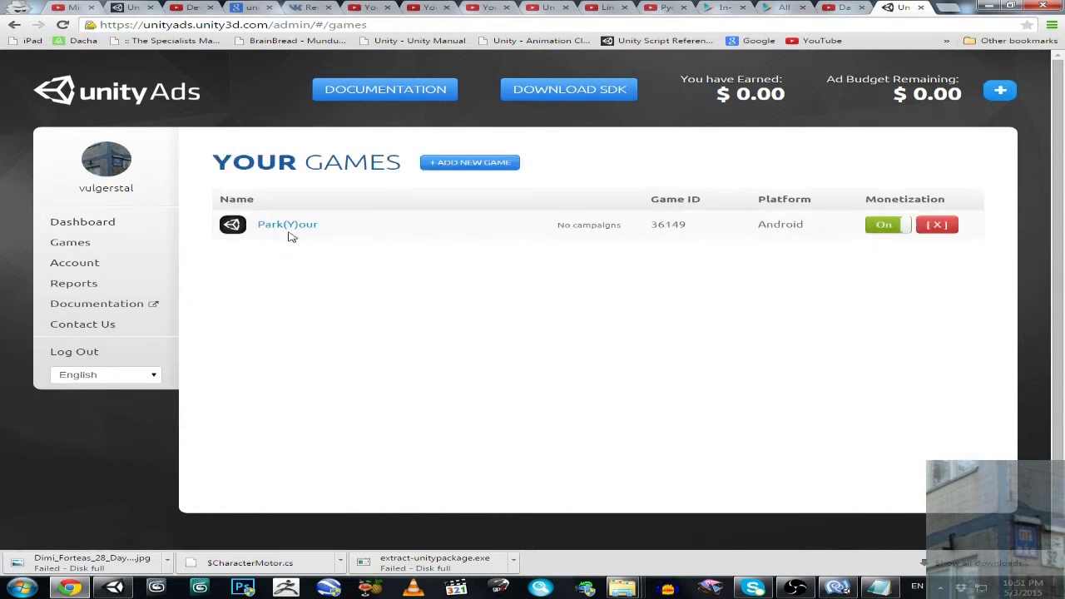
pyautogui.click(286, 223)
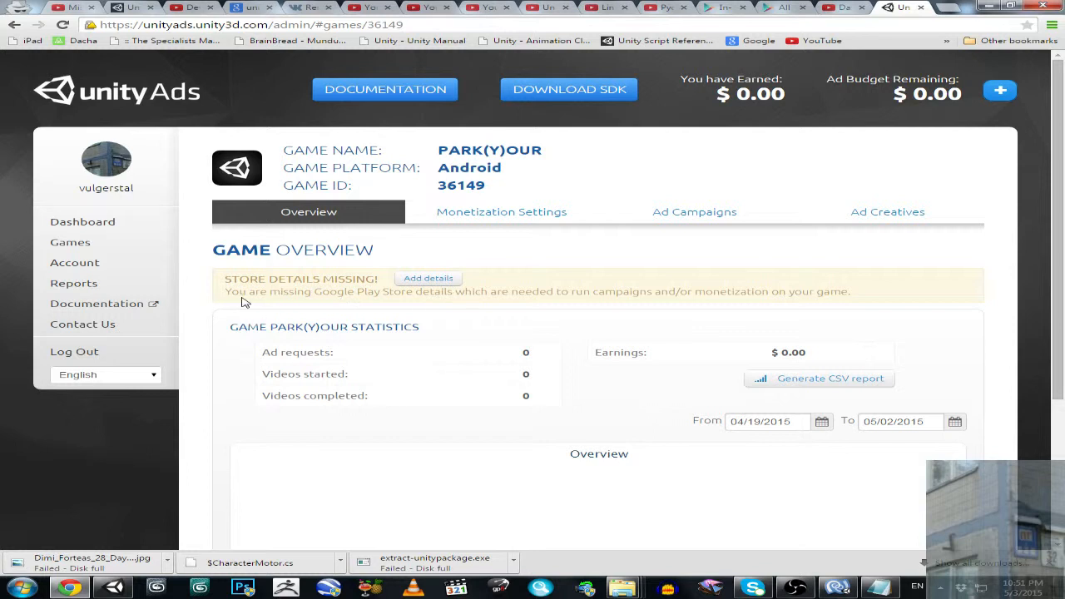
pyautogui.moveTo(446, 293)
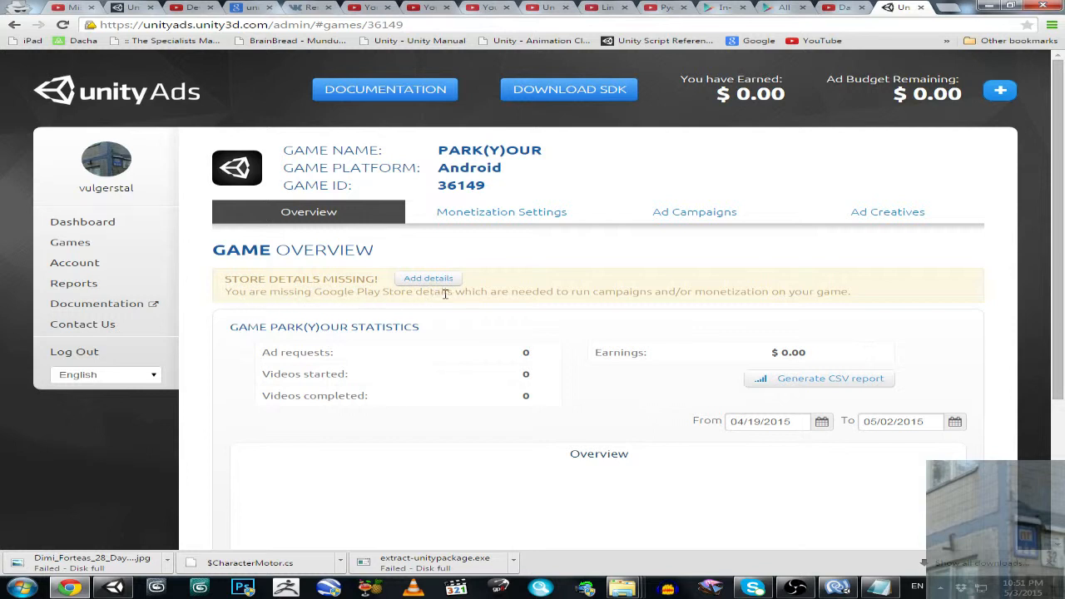
pyautogui.moveTo(549, 293)
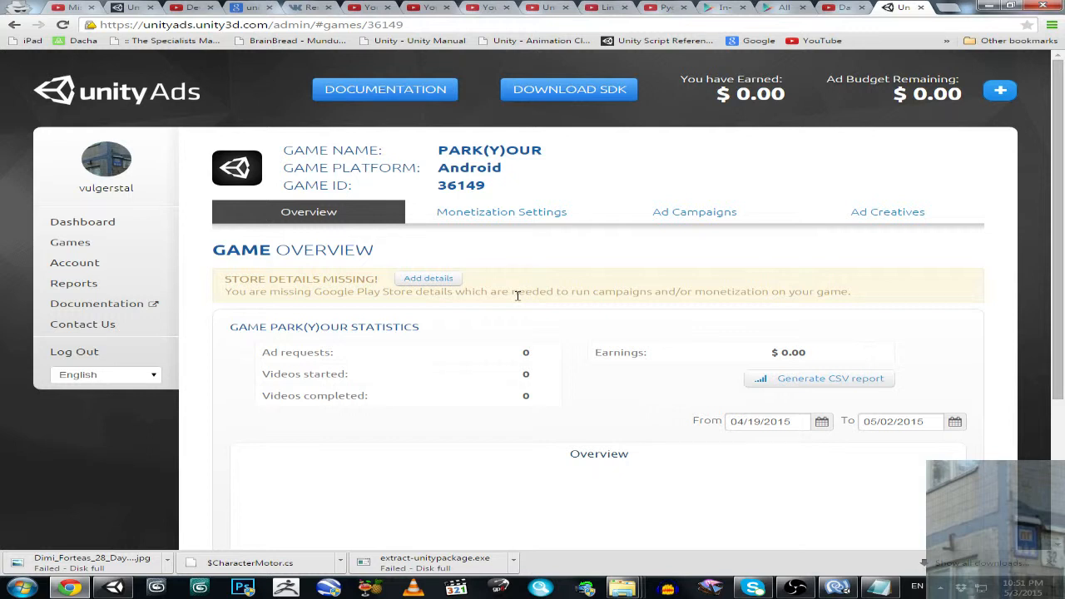
pyautogui.moveTo(678, 296)
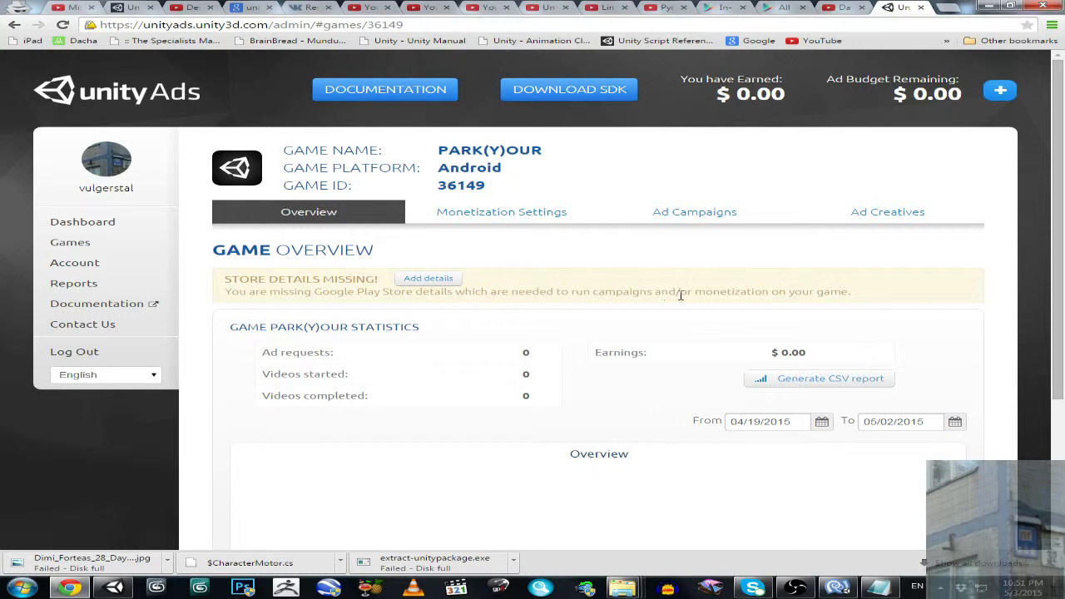
pyautogui.moveTo(828, 291)
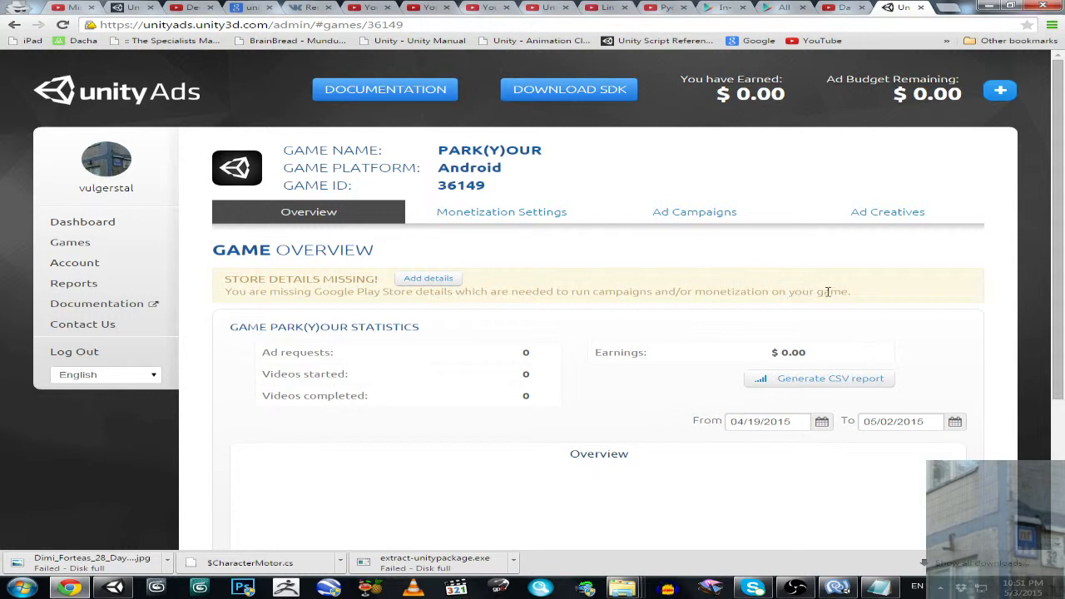
# Step: Add store details for package com.vulgerstal.parkour, look it up, and continue with the under-13 option
pyautogui.click(428, 277)
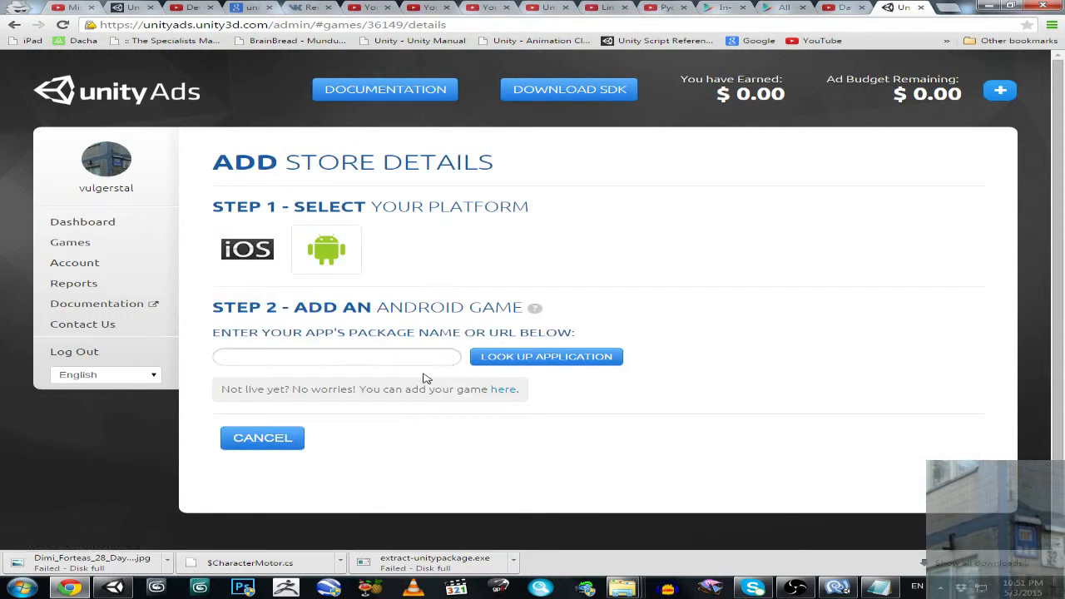
pyautogui.rightClick(337, 356)
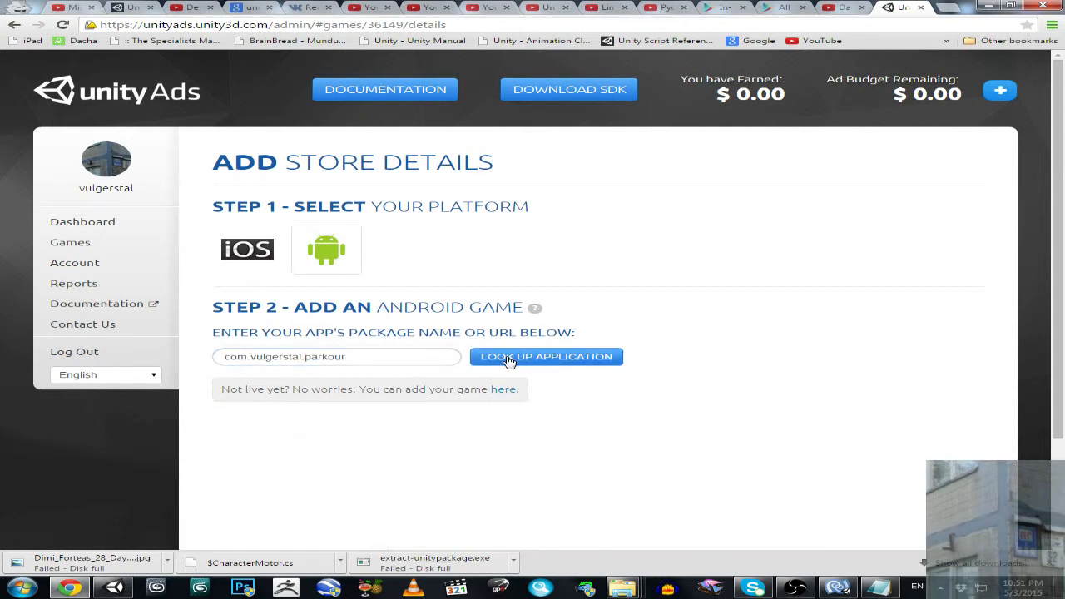
pyautogui.click(546, 356)
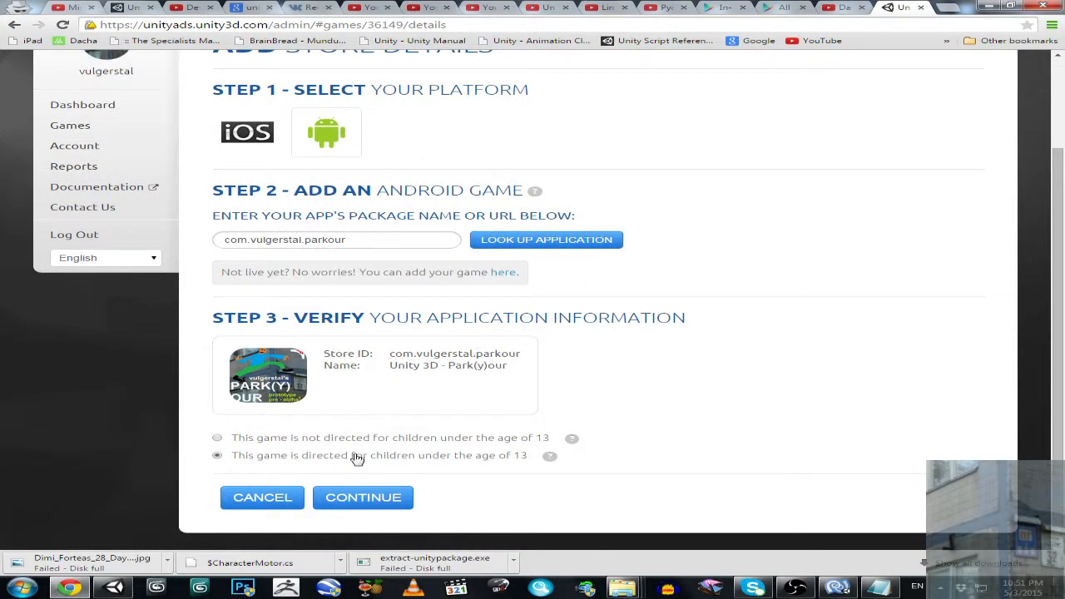
pyautogui.moveTo(512, 459)
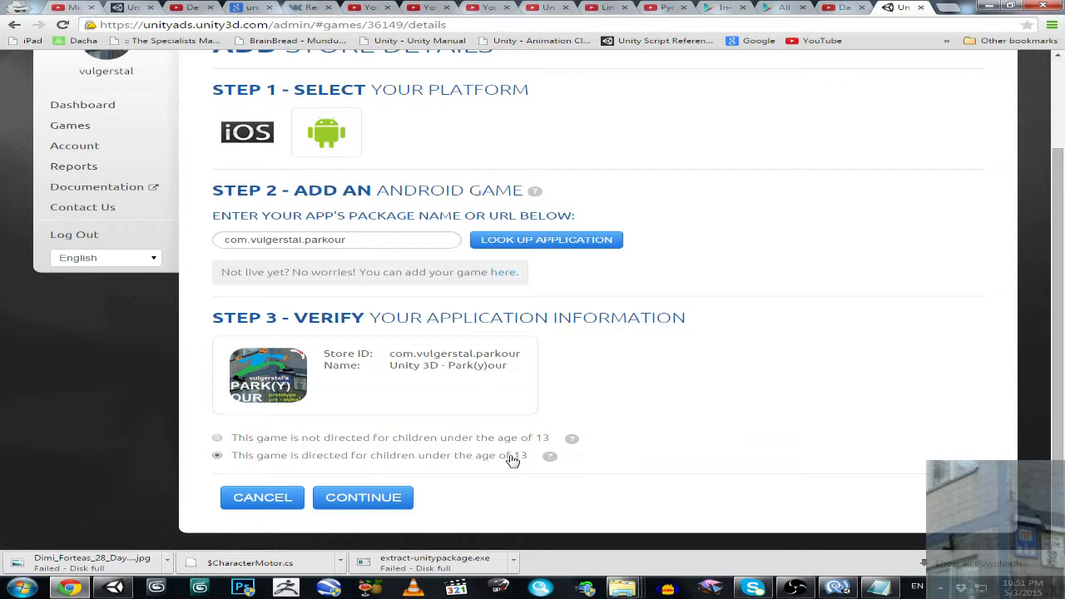
pyautogui.click(362, 496)
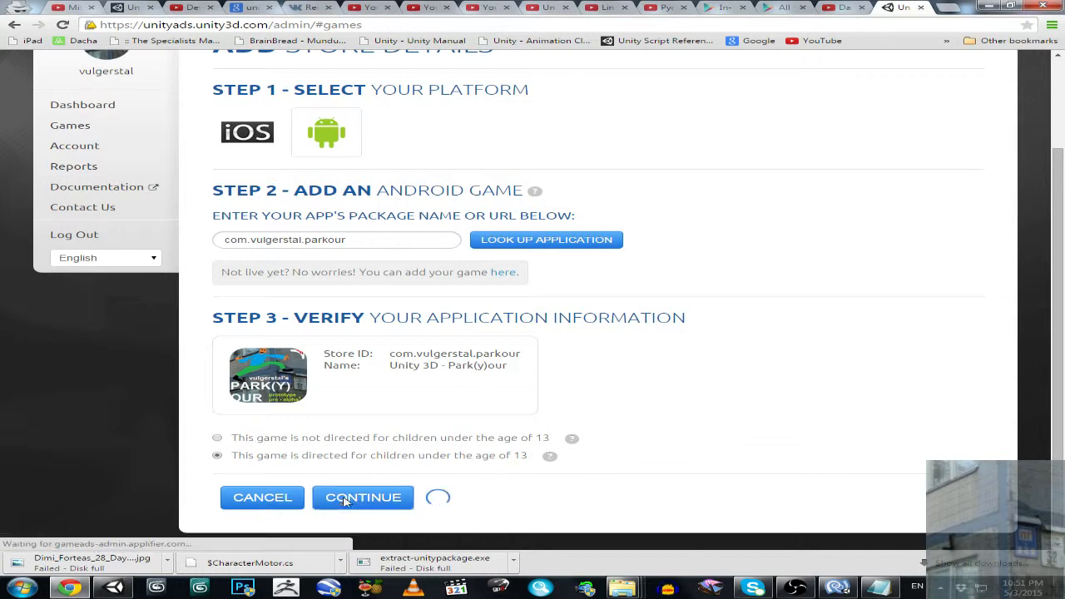
pyautogui.click(363, 496)
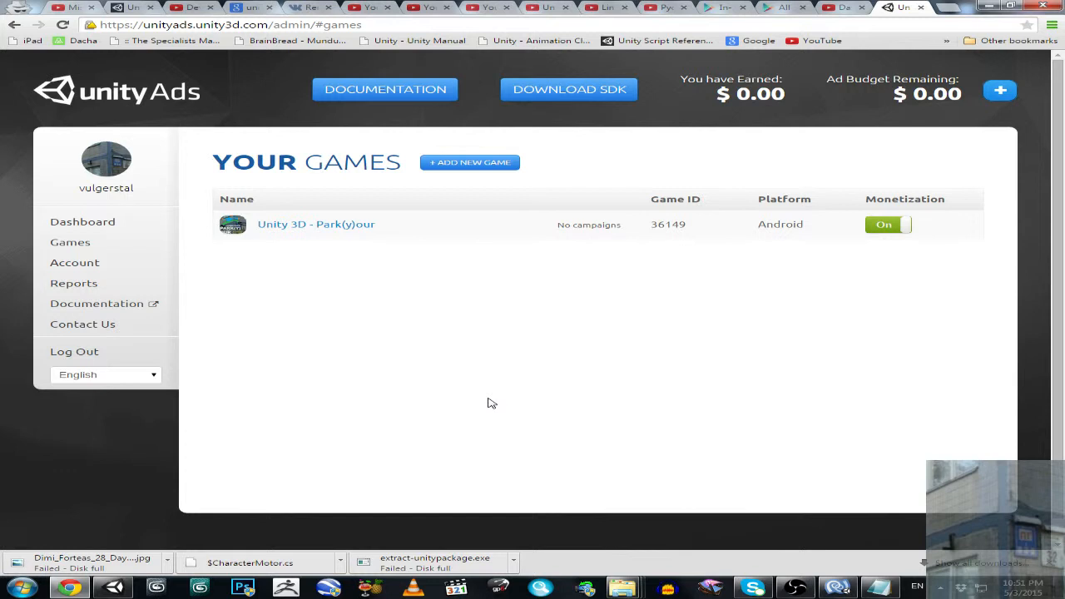
pyautogui.moveTo(492, 400)
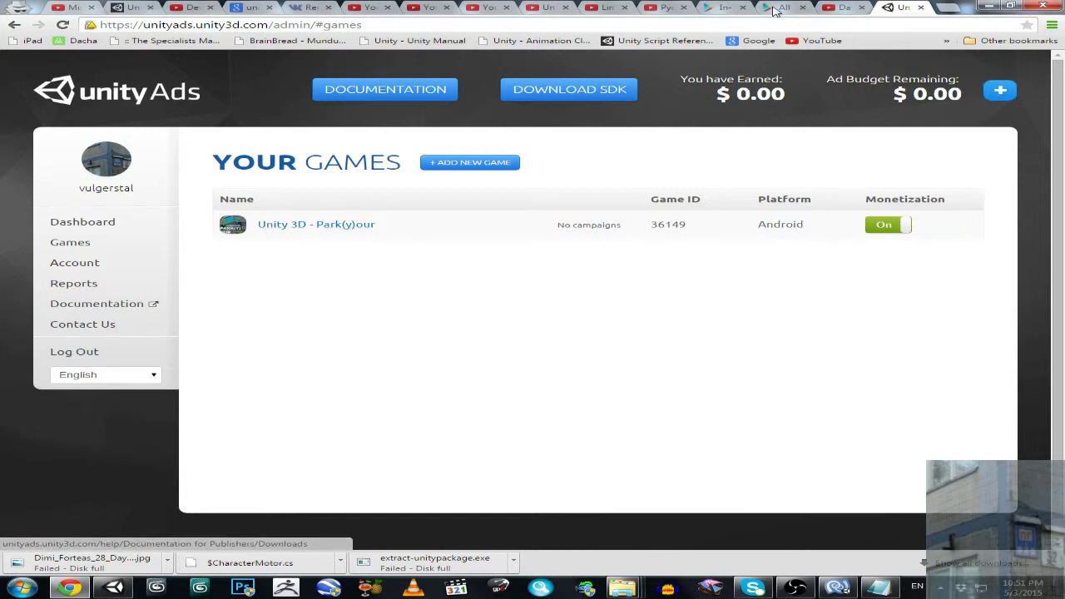
# Step: Back in the Developer Console, bring up the Store Listing page for Unity 3D - Park(y)our
pyautogui.click(782, 7)
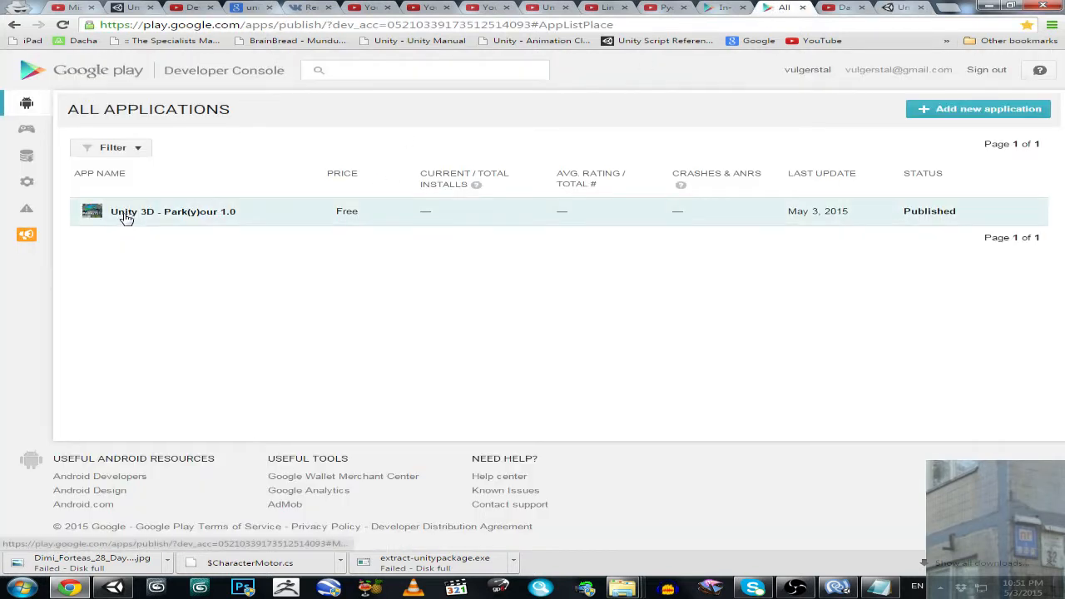
pyautogui.click(173, 211)
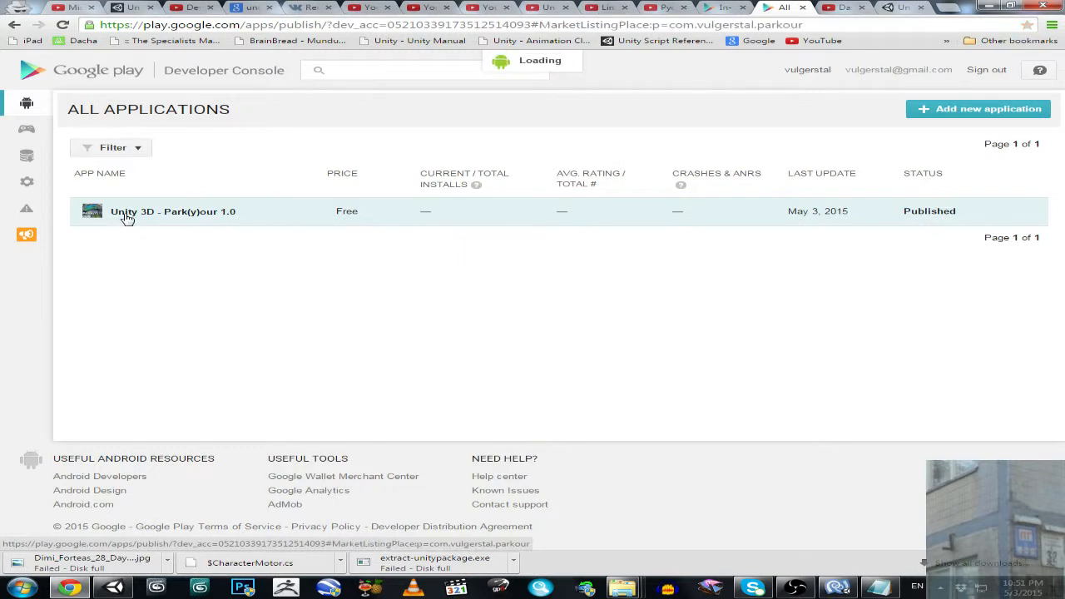
pyautogui.click(173, 210)
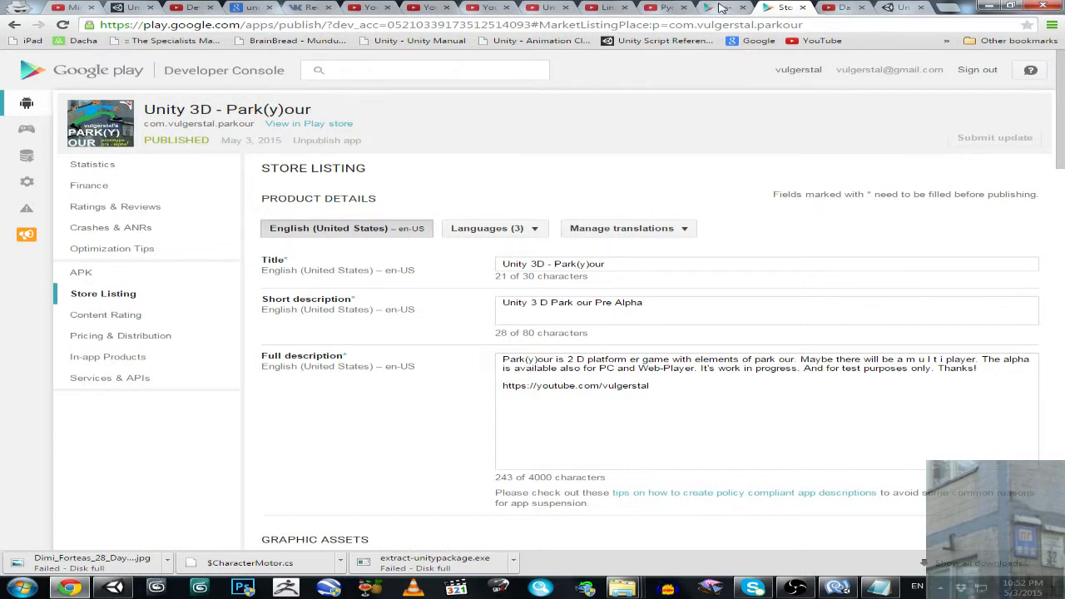
pyautogui.click(110, 356)
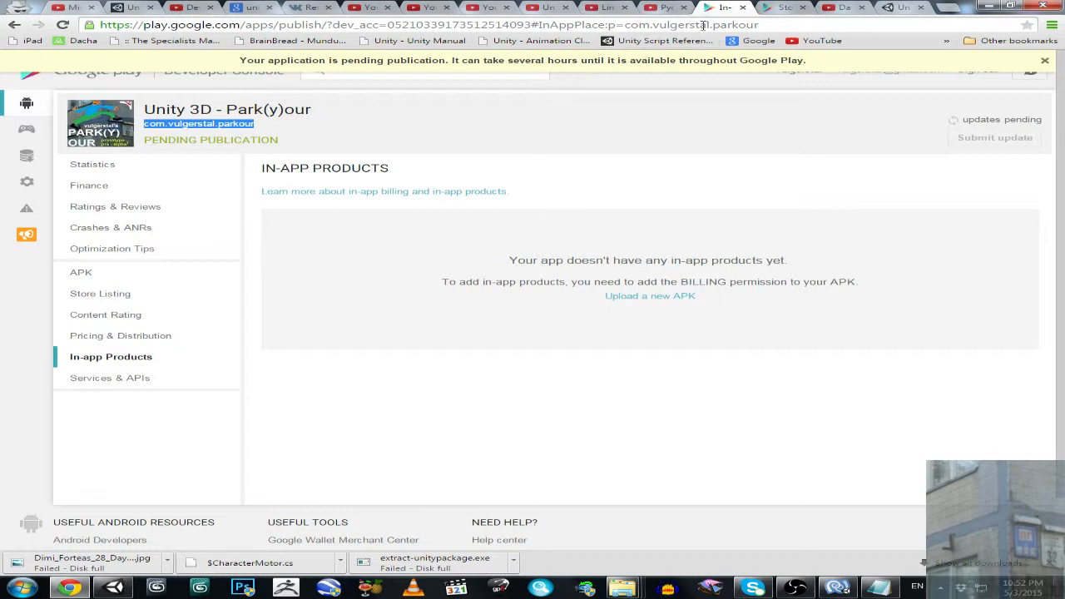
pyautogui.click(752, 40)
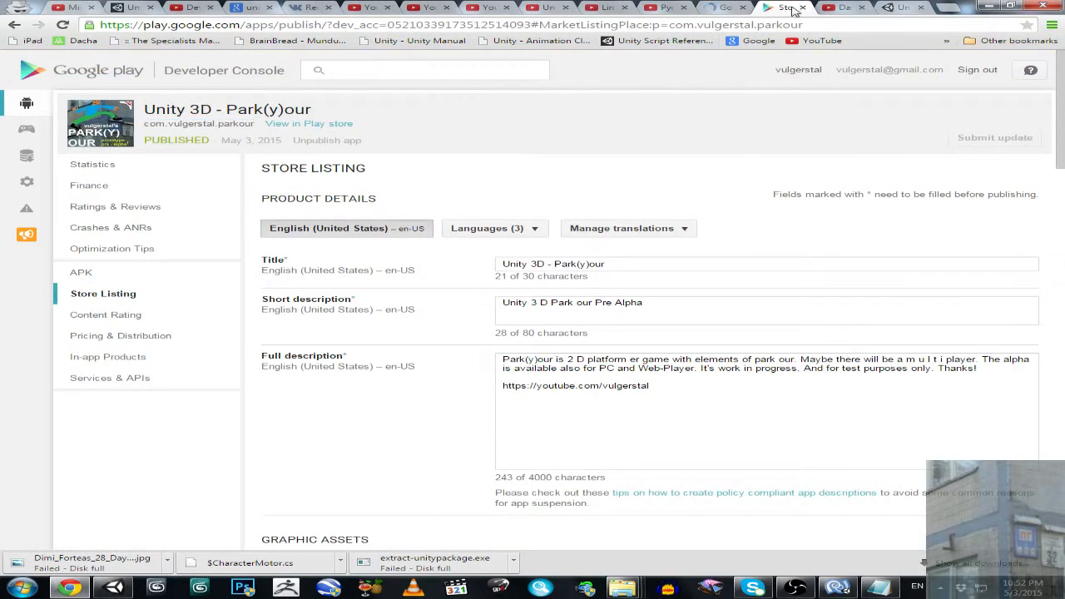
# Step: Highlight the package name com.vulgerstal.parkour under the app title
pyautogui.click(106, 356)
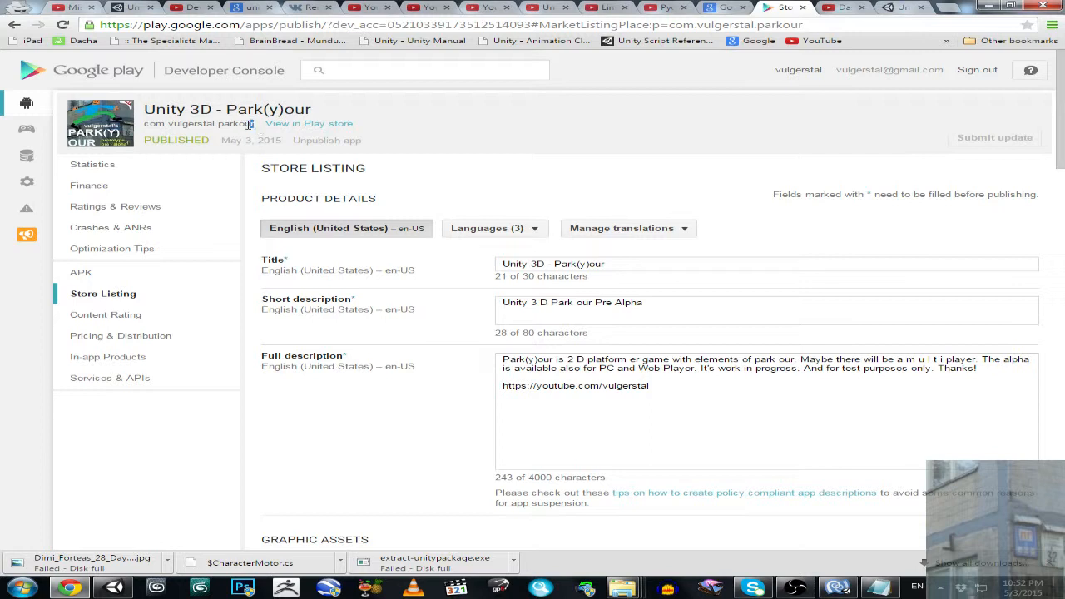
pyautogui.doubleClick(198, 123)
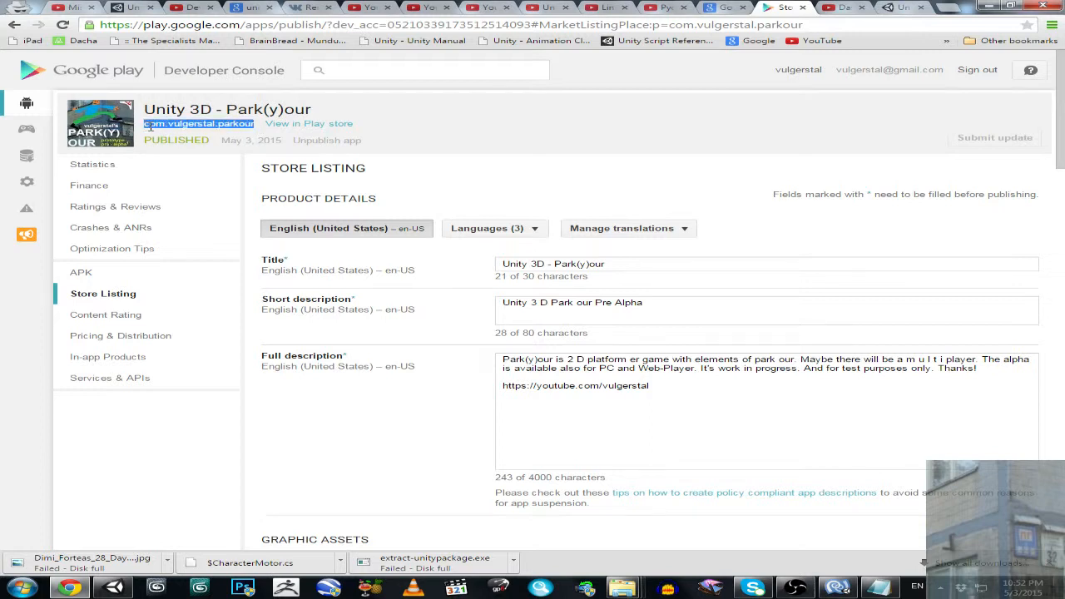
# Step: In a new tab, reach Google Play via the apps grid and go to the Park(y)our store URL
pyautogui.click(722, 7)
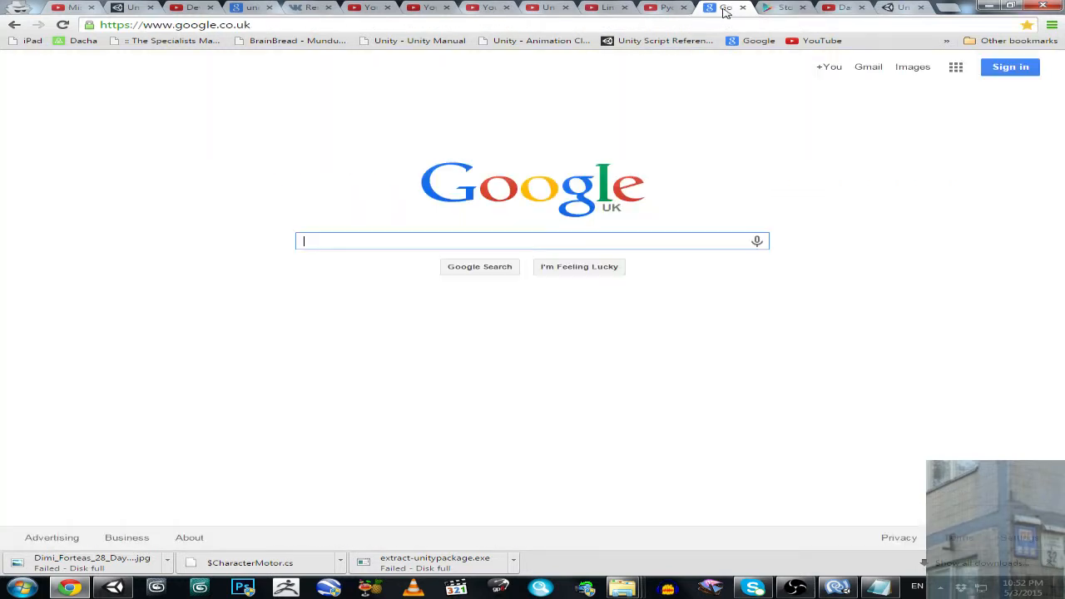
pyautogui.click(955, 66)
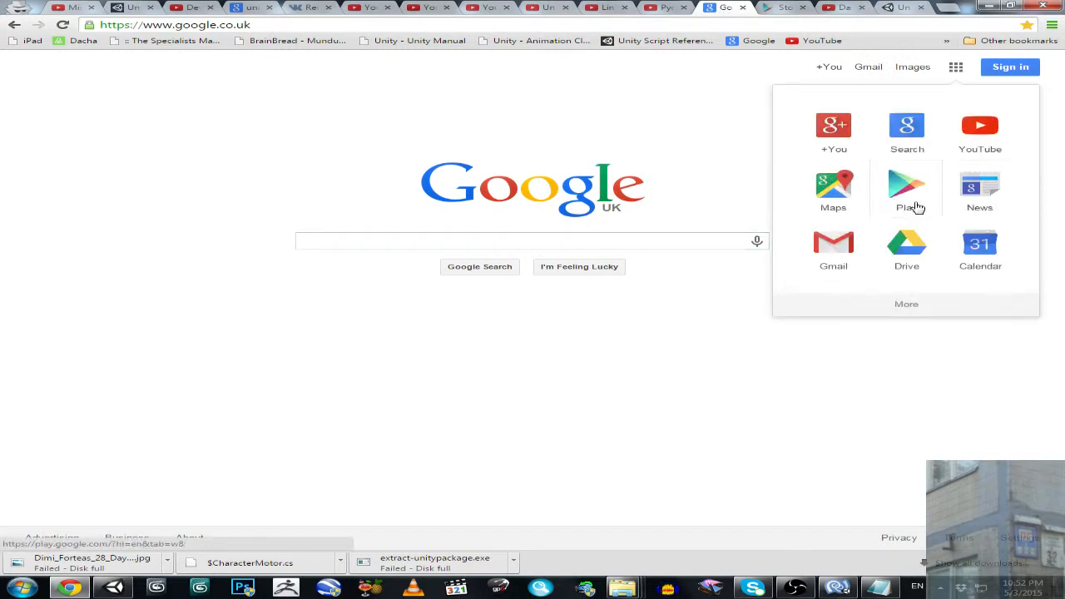
pyautogui.click(905, 185)
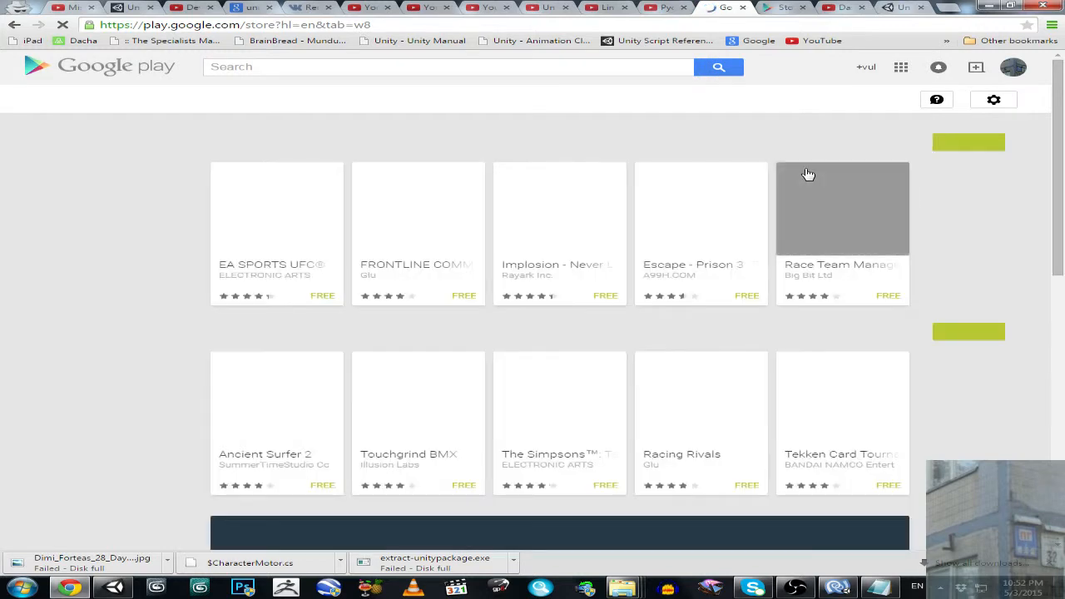
pyautogui.moveTo(613, 226)
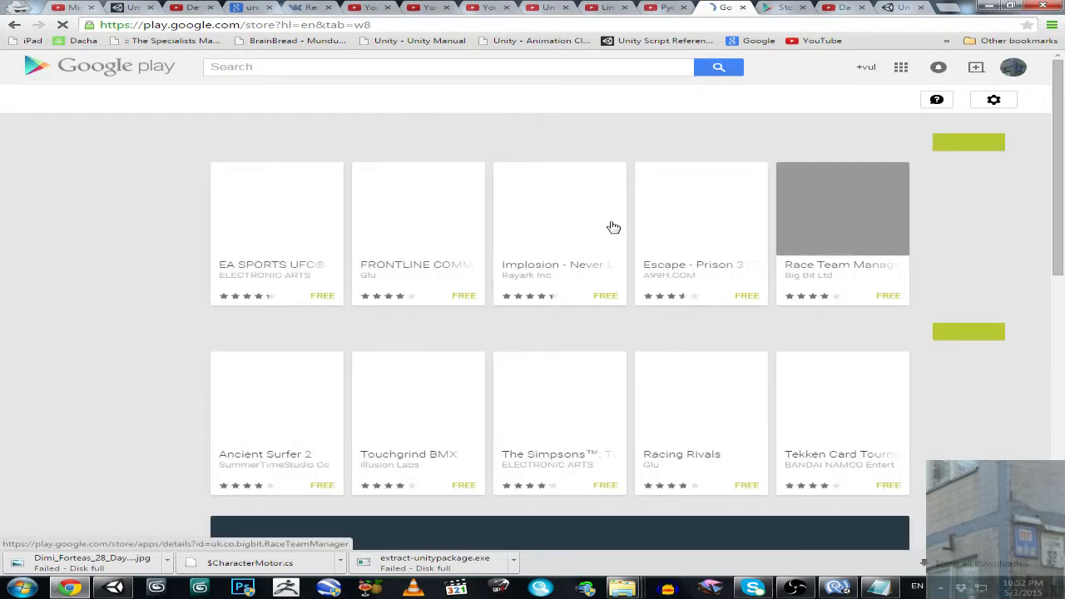
pyautogui.moveTo(543, 479)
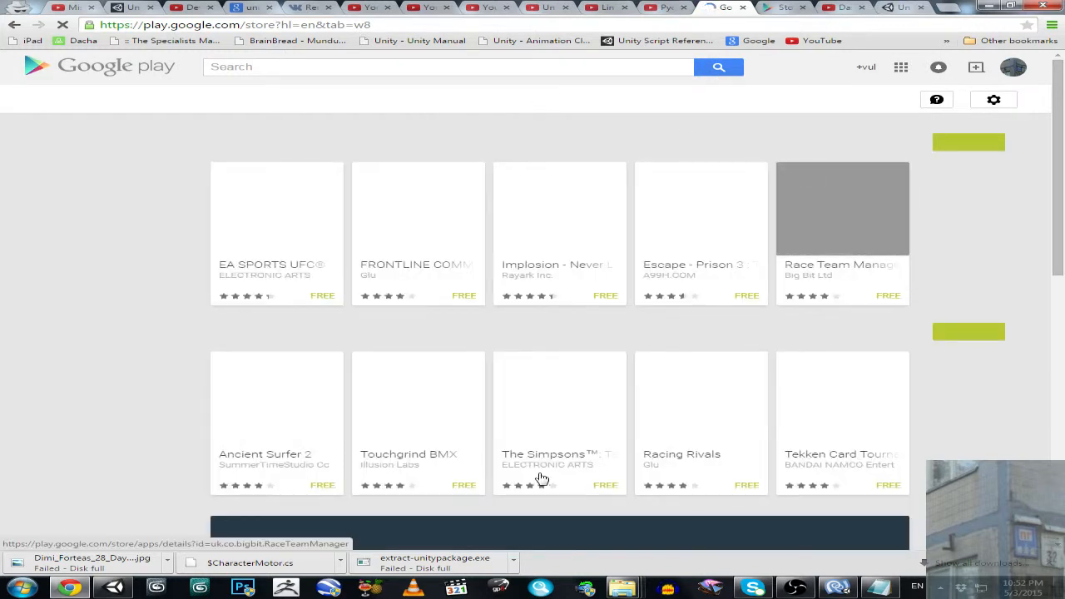
pyautogui.moveTo(659, 299)
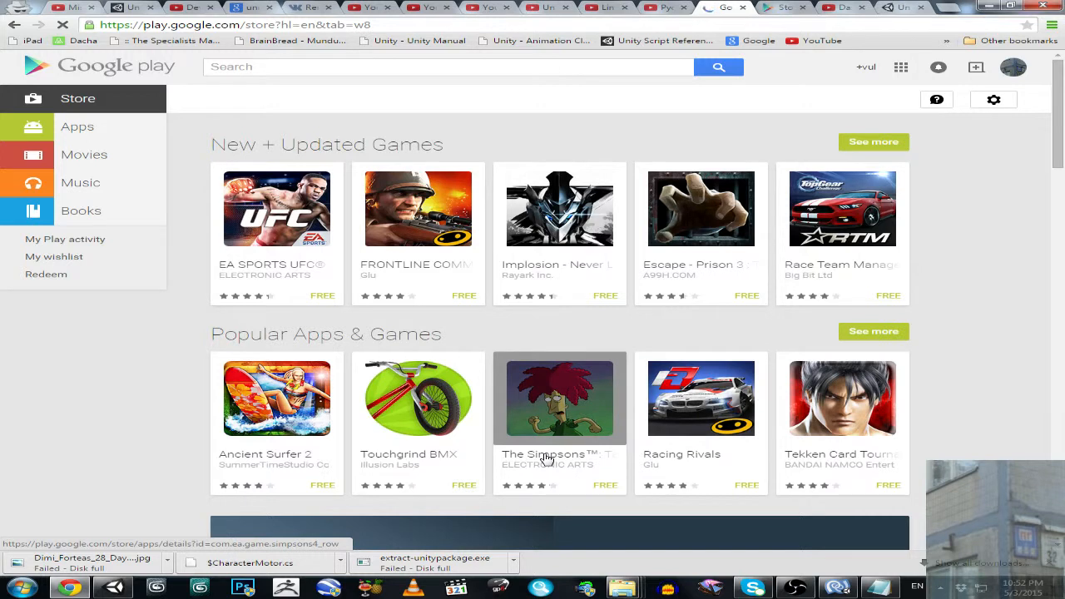
pyautogui.click(559, 397)
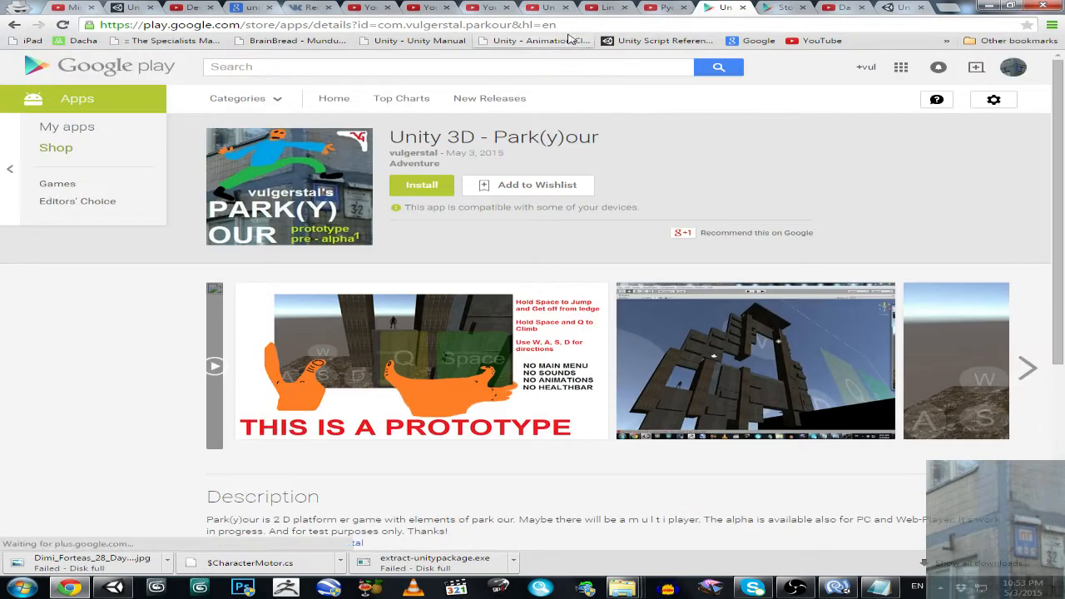
pyautogui.rightClick(324, 25)
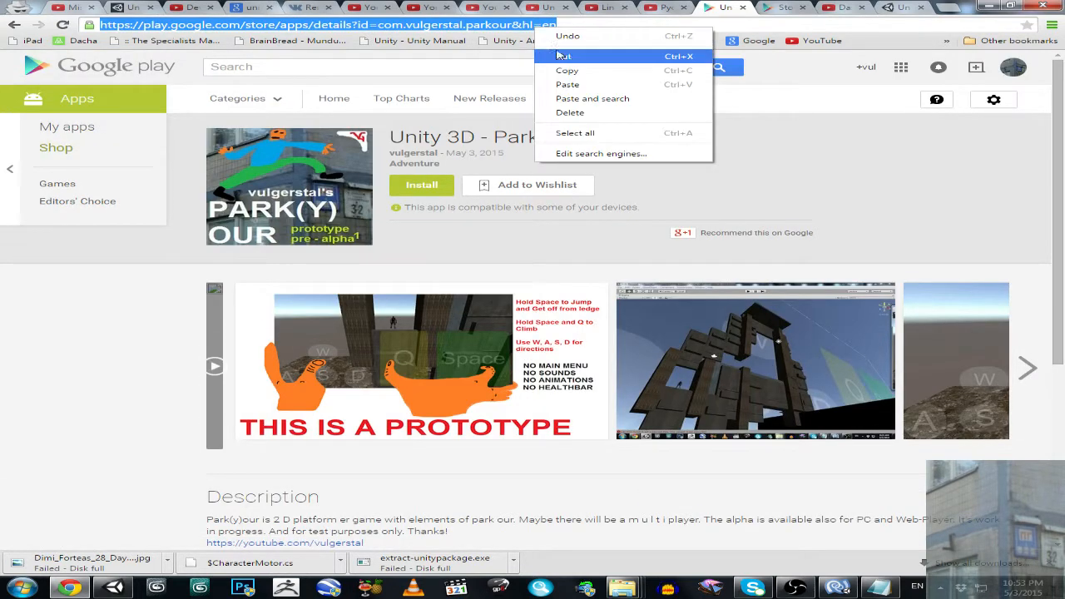
pyautogui.click(599, 149)
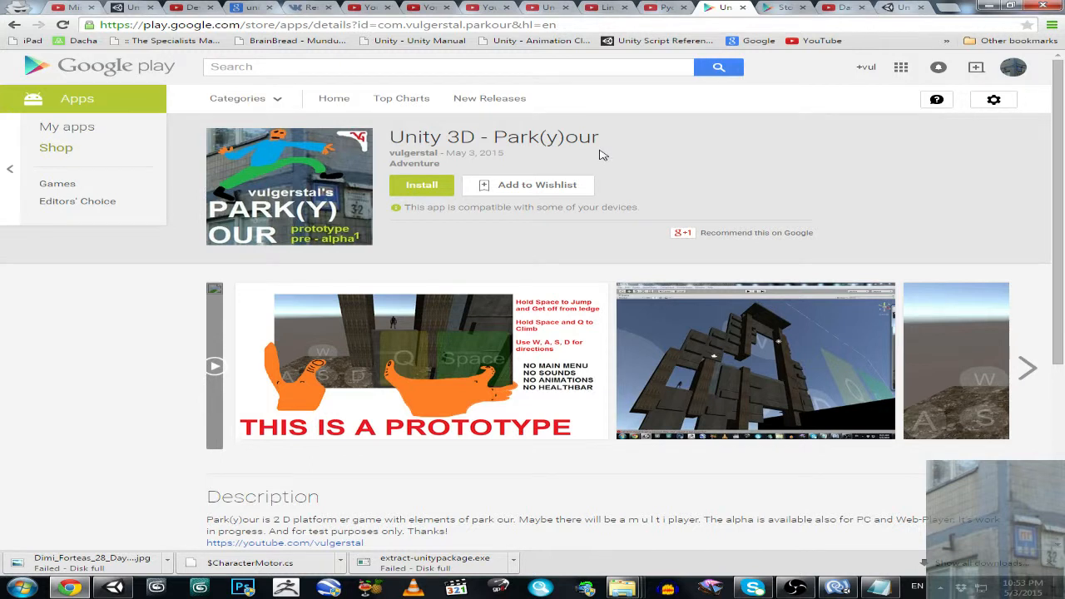
pyautogui.scroll(-3)
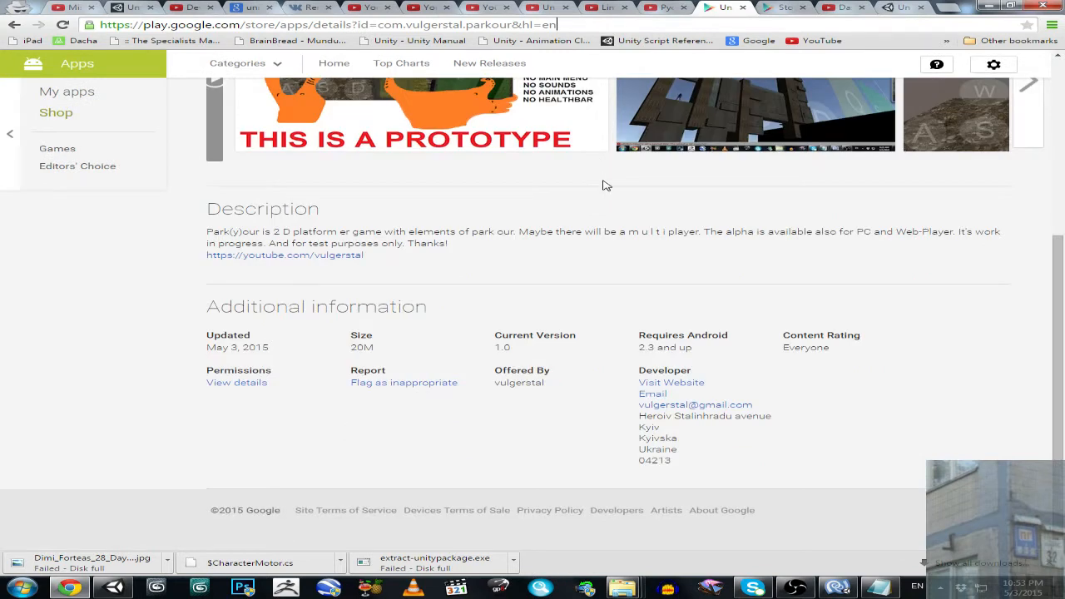
pyautogui.moveTo(614, 188)
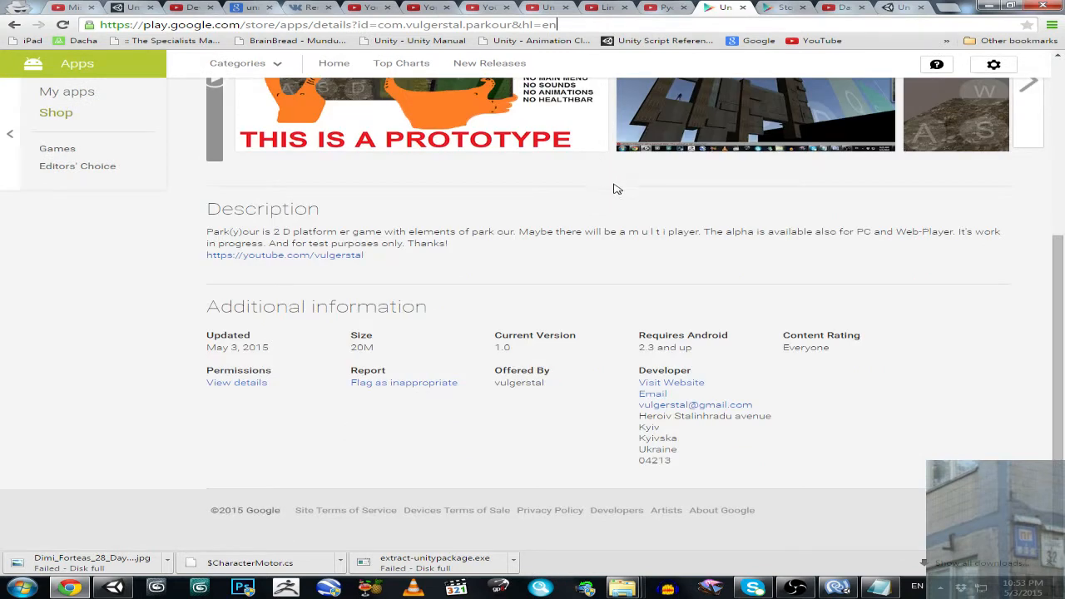
pyautogui.moveTo(661, 207)
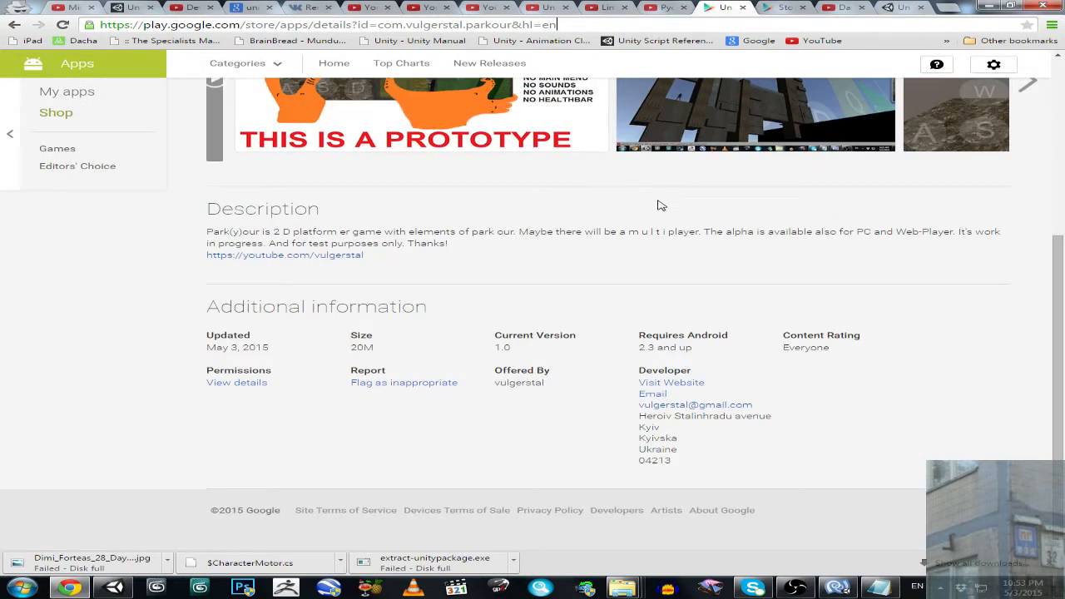
pyautogui.moveTo(668, 230)
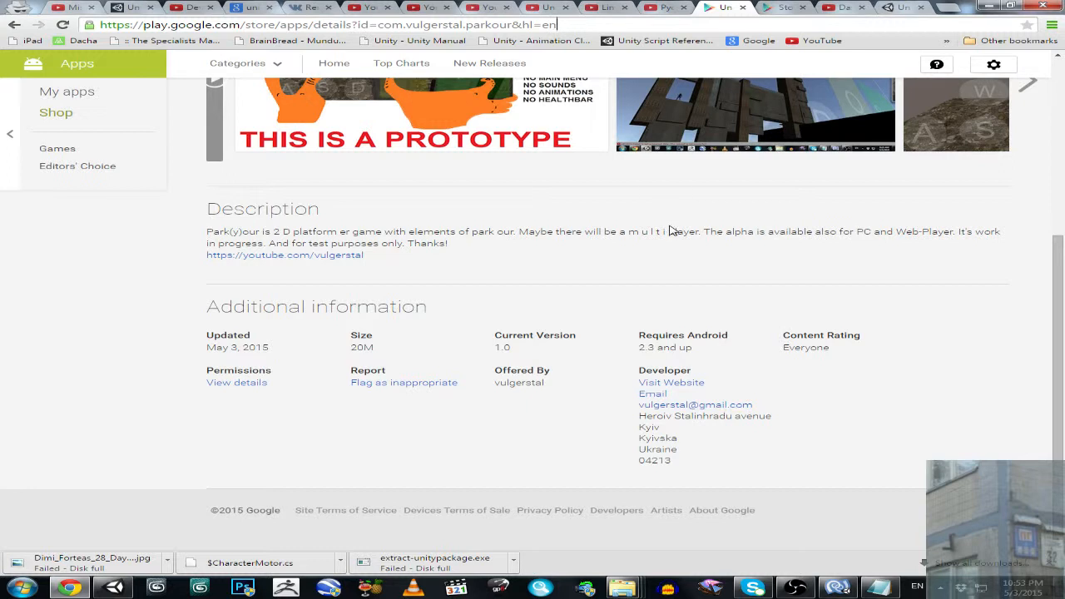
pyautogui.moveTo(682, 229)
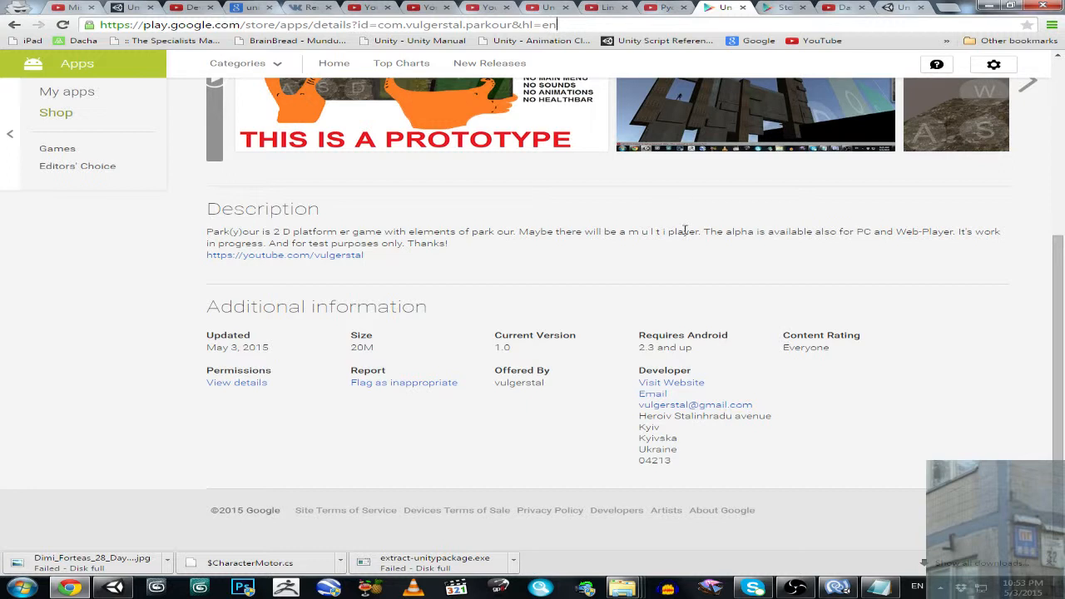
pyautogui.moveTo(705, 249)
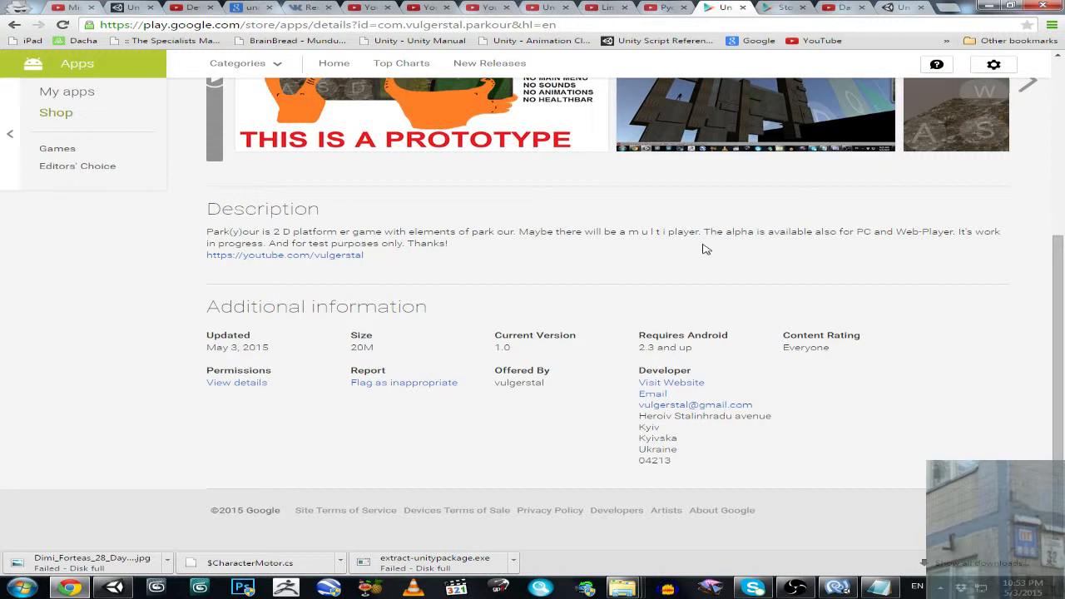
pyautogui.moveTo(728, 266)
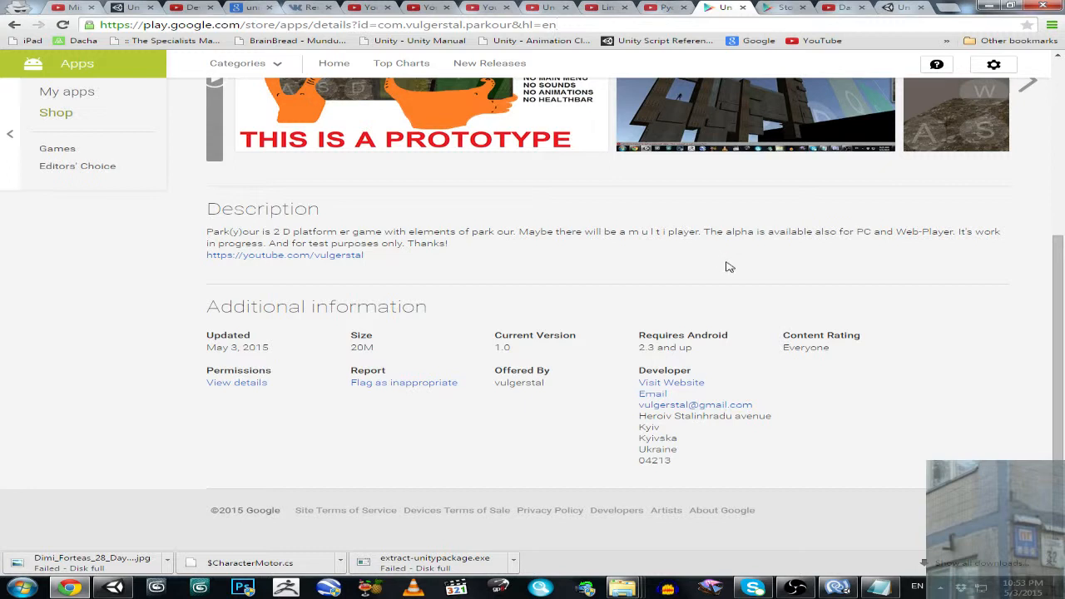
pyautogui.moveTo(732, 268)
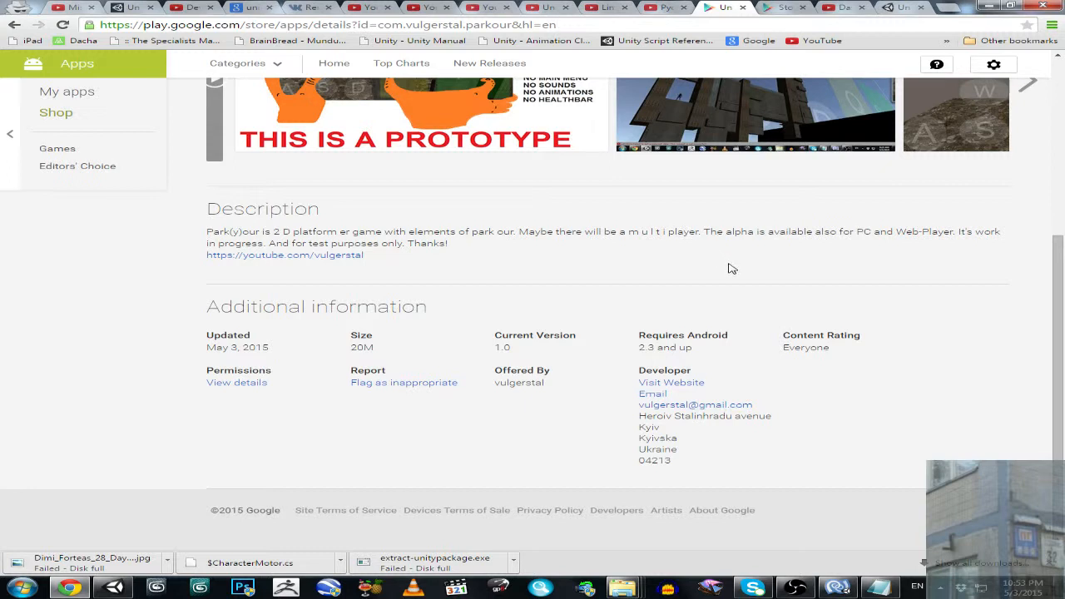
pyautogui.scroll(3)
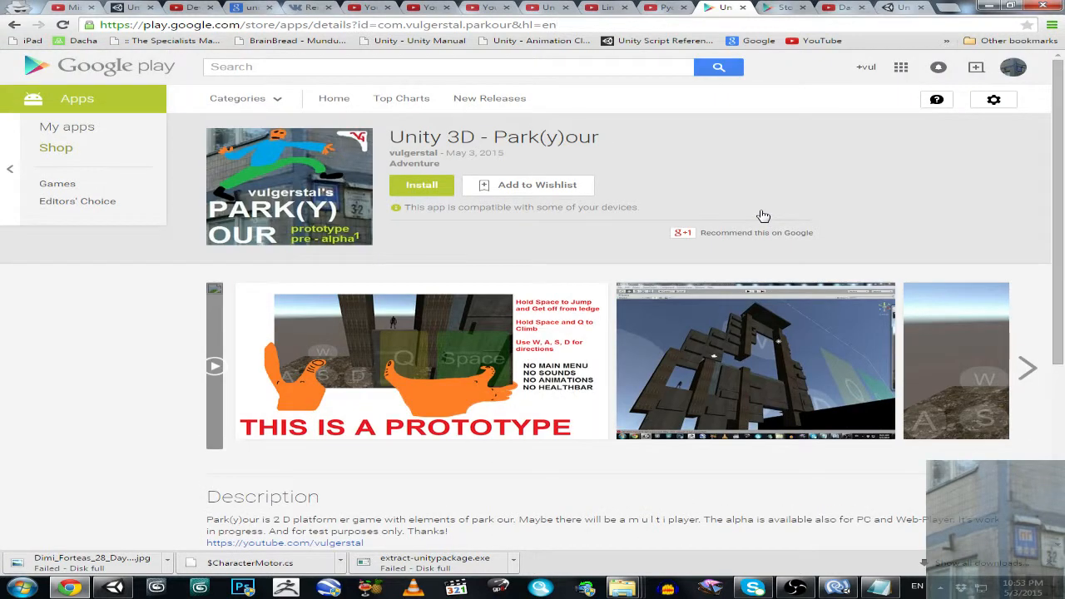